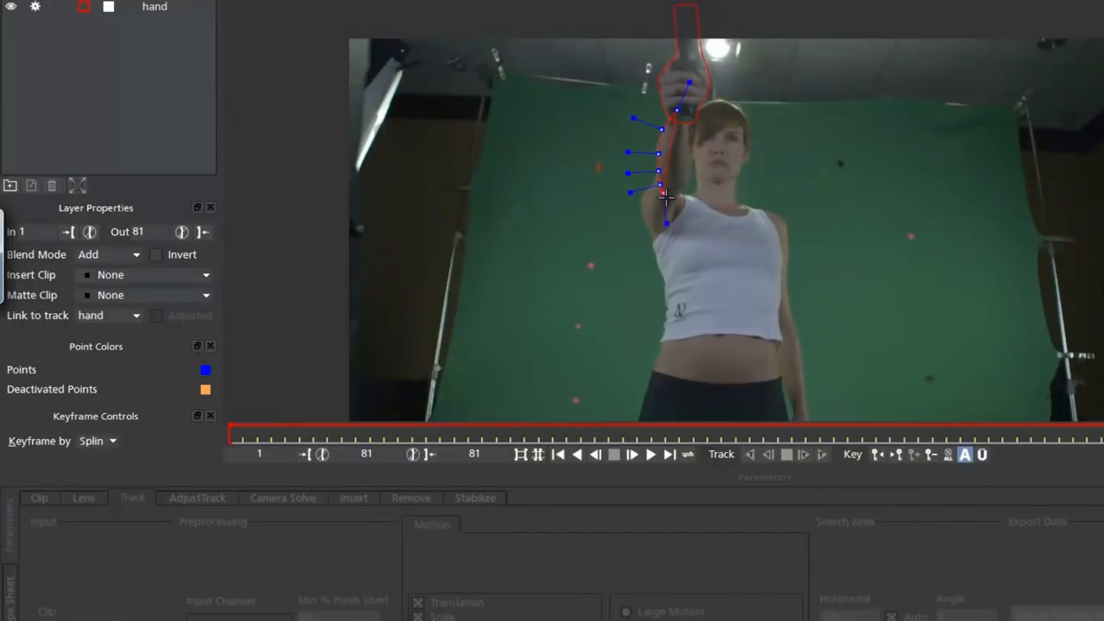
Step: Select the leg 2 layer and set its Link to track to leg 2
left_click(135, 314)
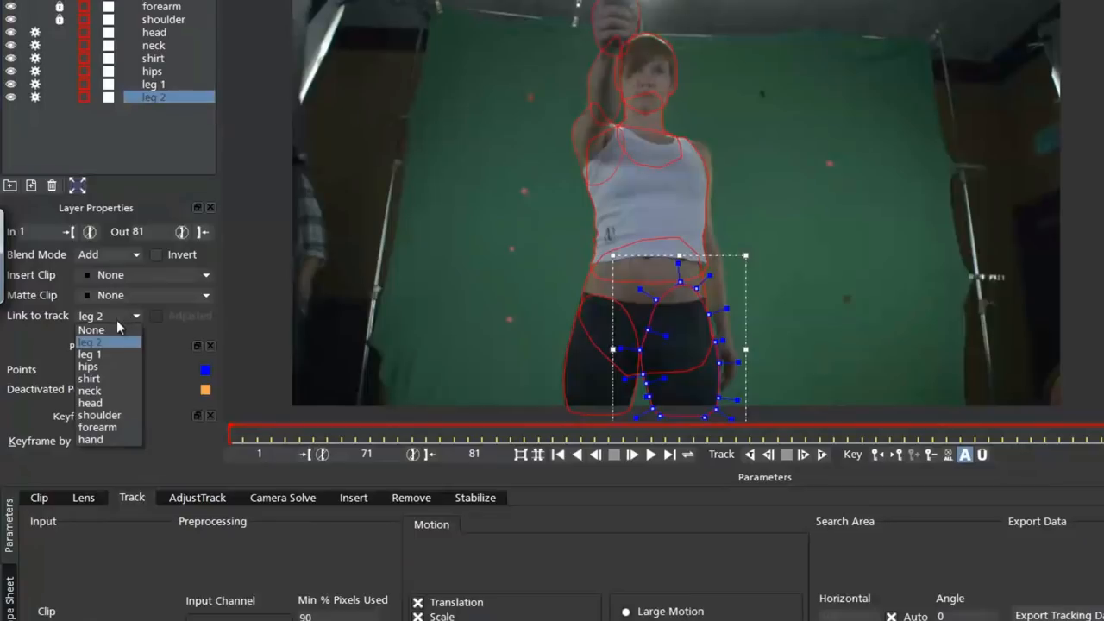
left_click(88, 366)
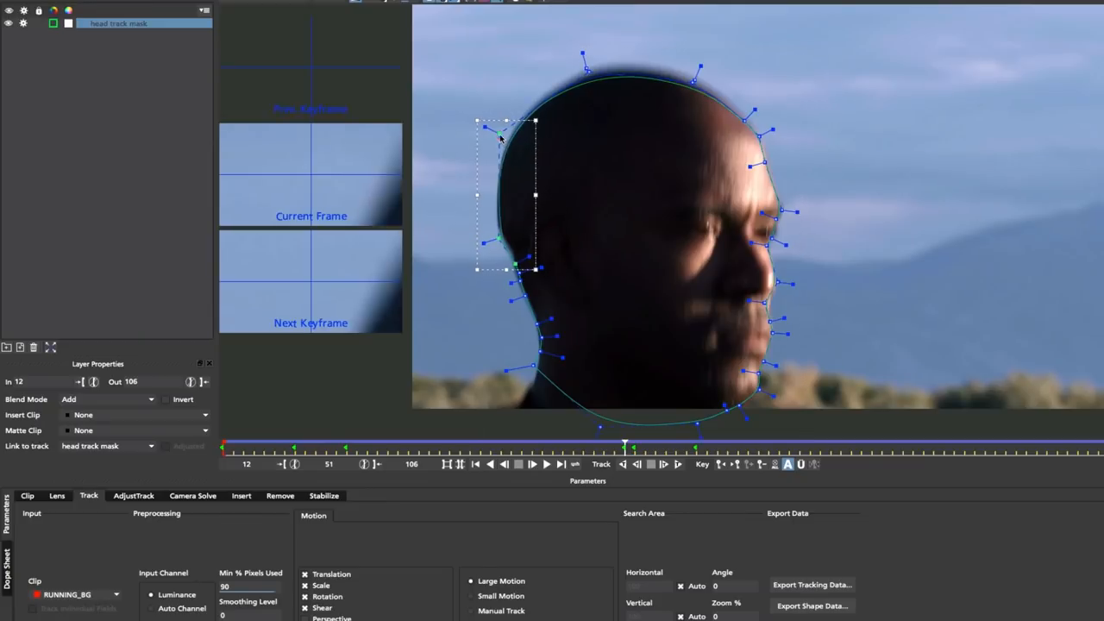
Step: Group the selected roto layers via Layer Controls > Group Selected
left_click(225, 51)
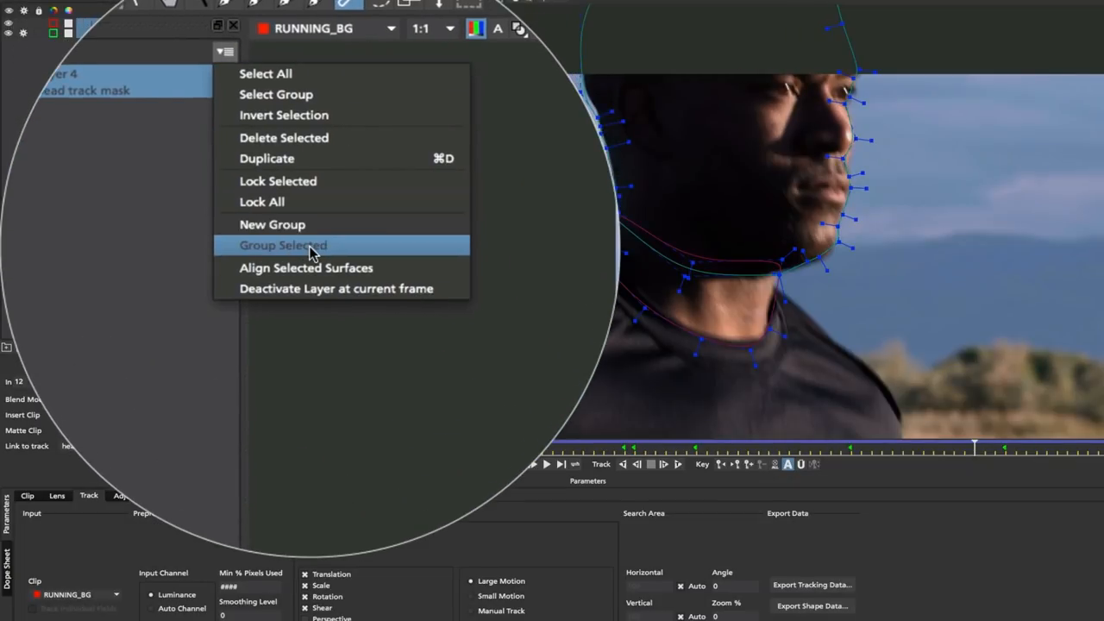
left_click(283, 245)
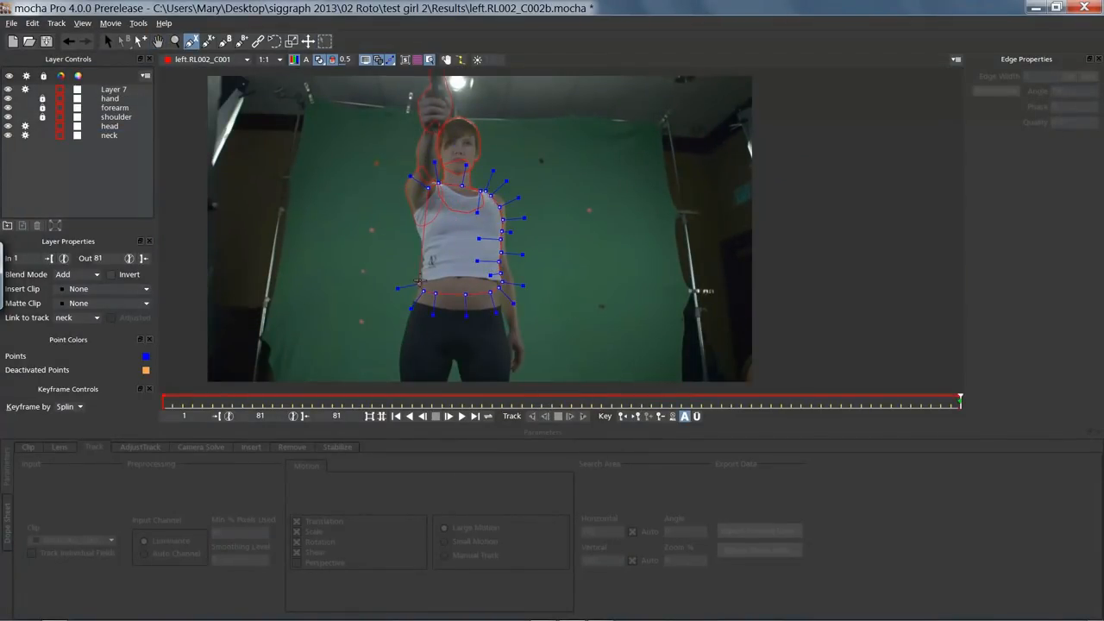
Step: Select the torso roto layer to tie it to the shirt track
left_click(109, 143)
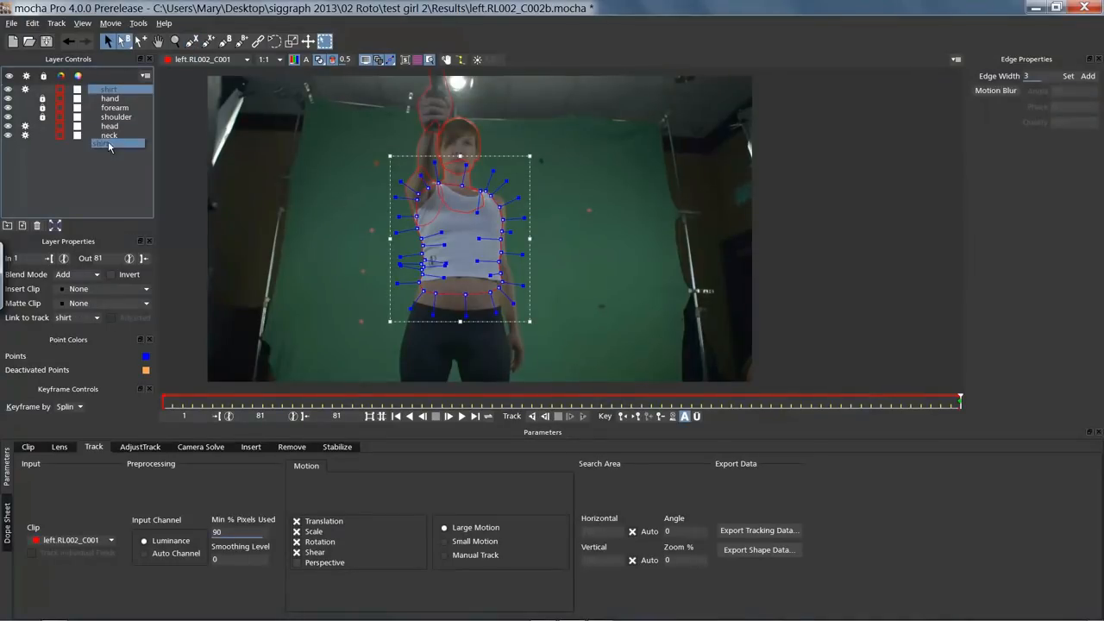
left_click(111, 117)
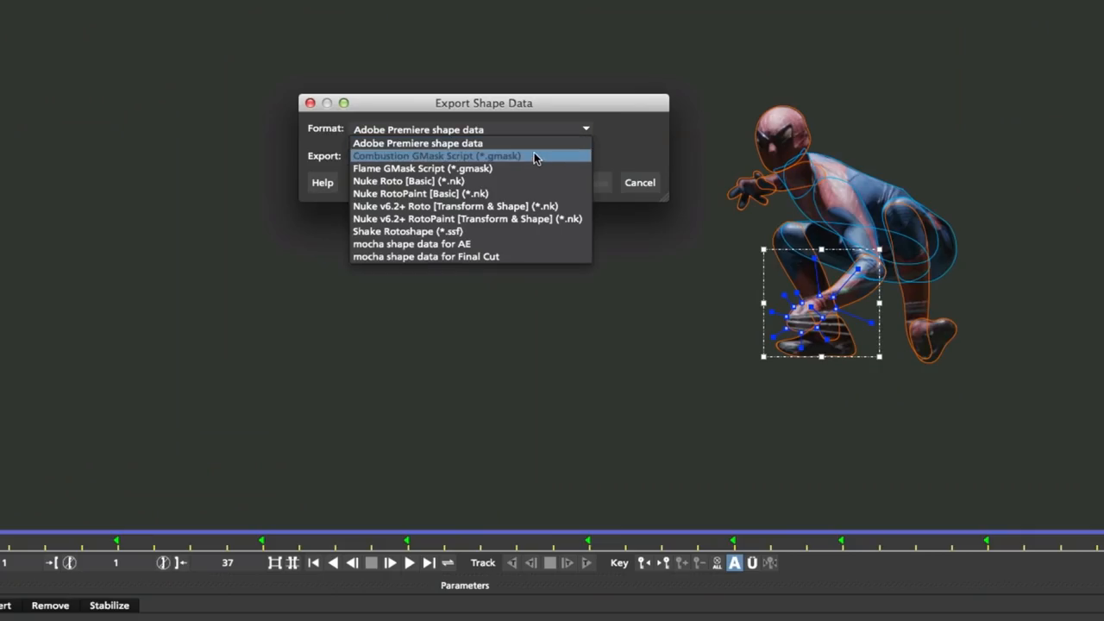
mouse_move(528, 182)
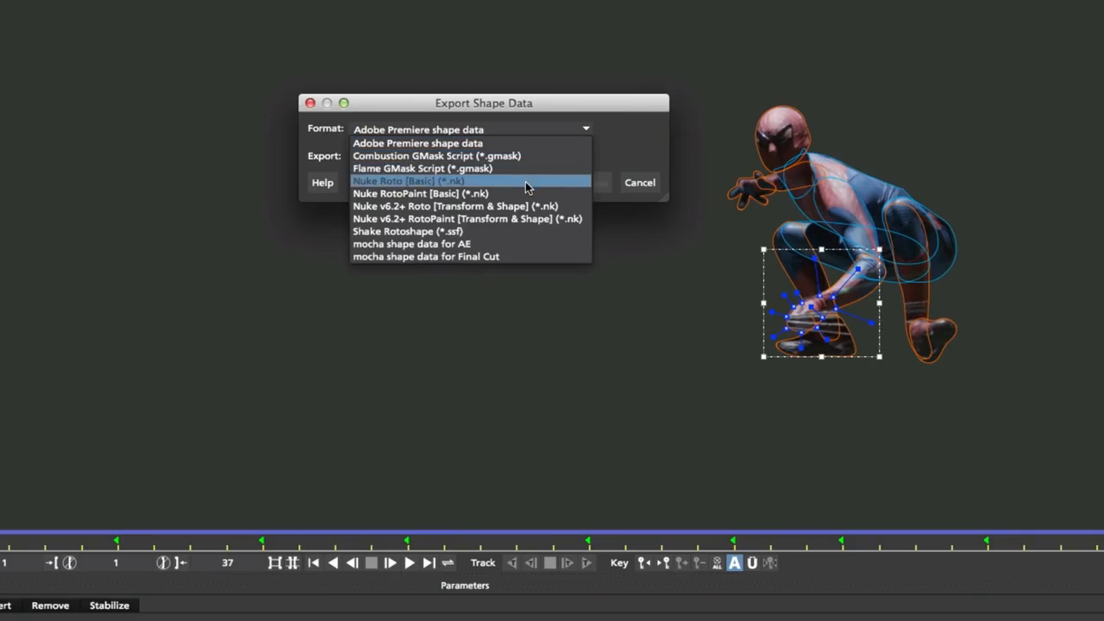
mouse_move(466, 207)
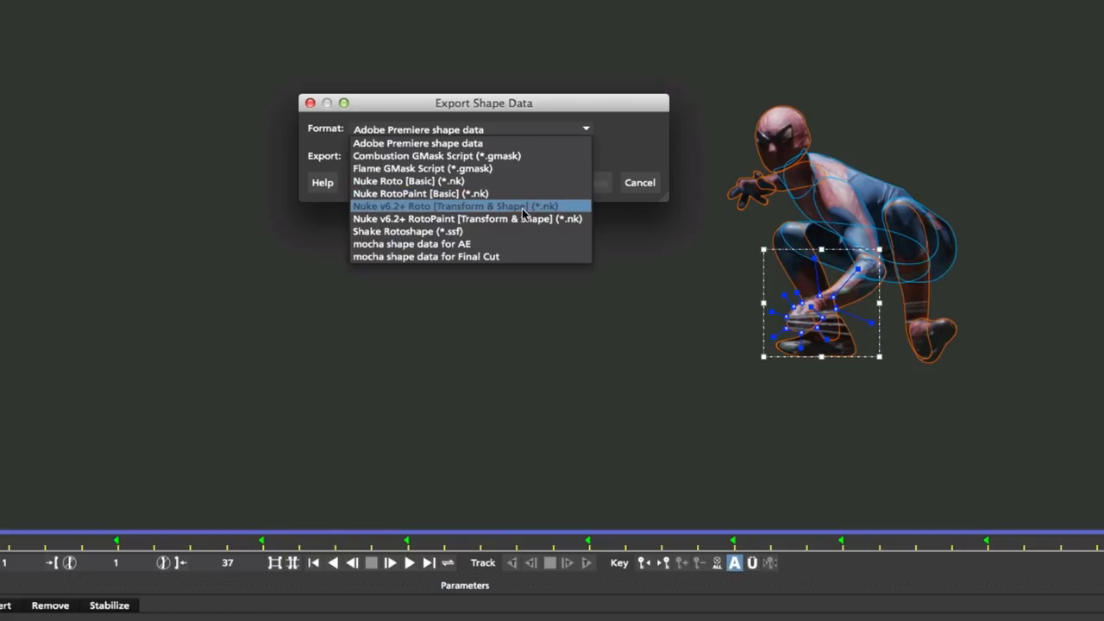
mouse_move(514, 245)
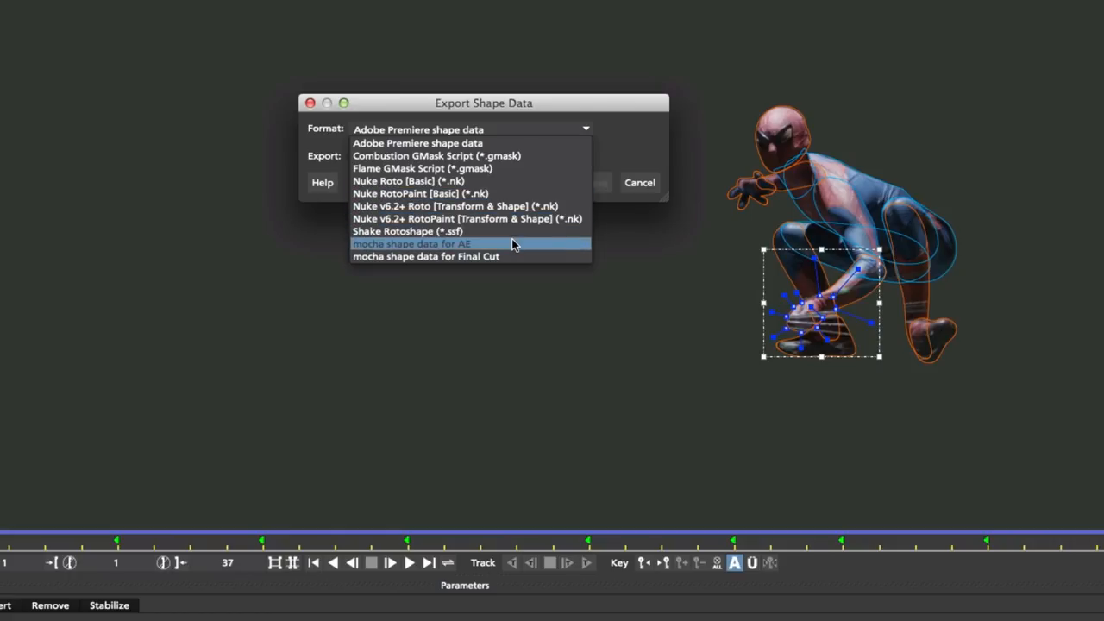